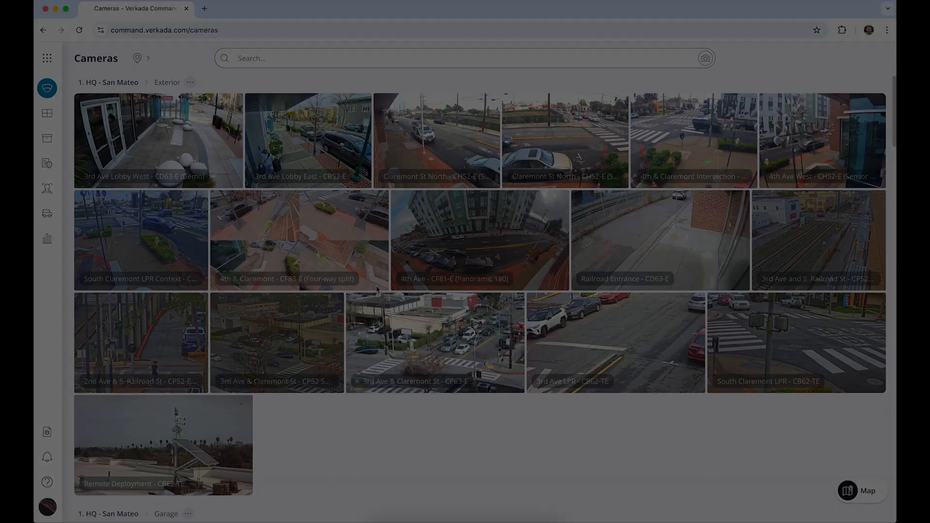
Open the Verkada product launcher from the left sidebar over the camera grid.
click(47, 58)
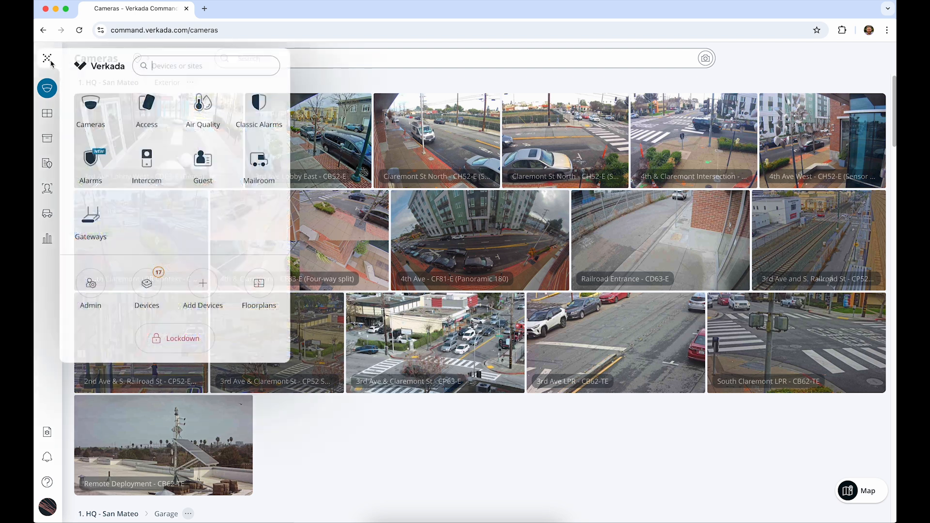
Open Access doors and preview the B Street Back, Balcony and Electrical Room doors.
click(147, 107)
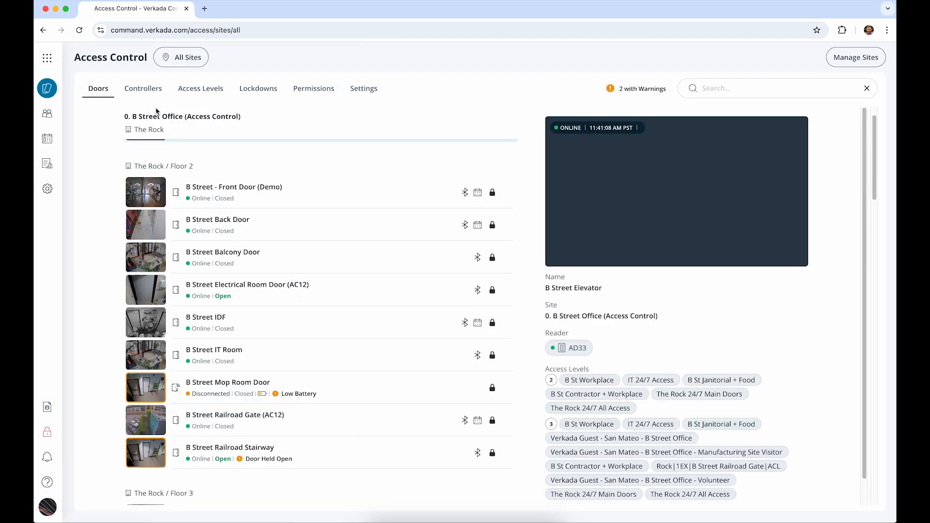
scroll(down, 3)
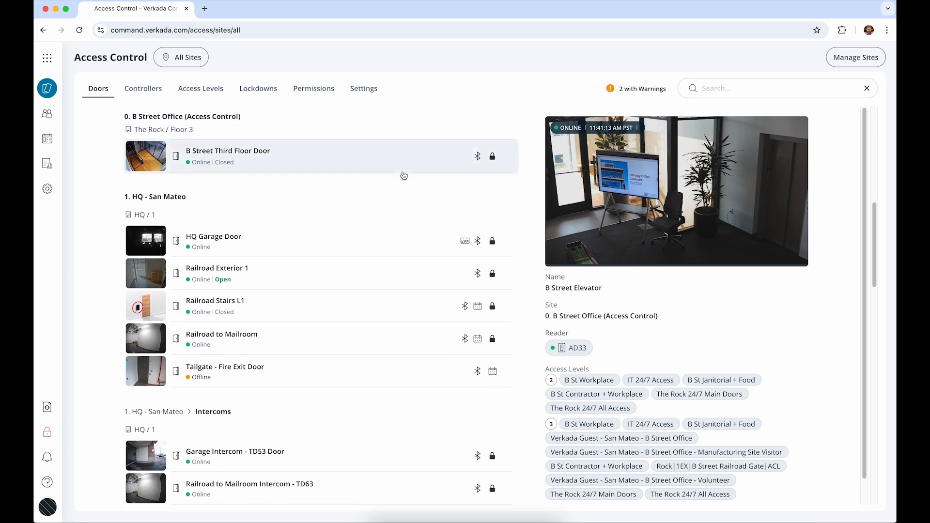
scroll(down, 3)
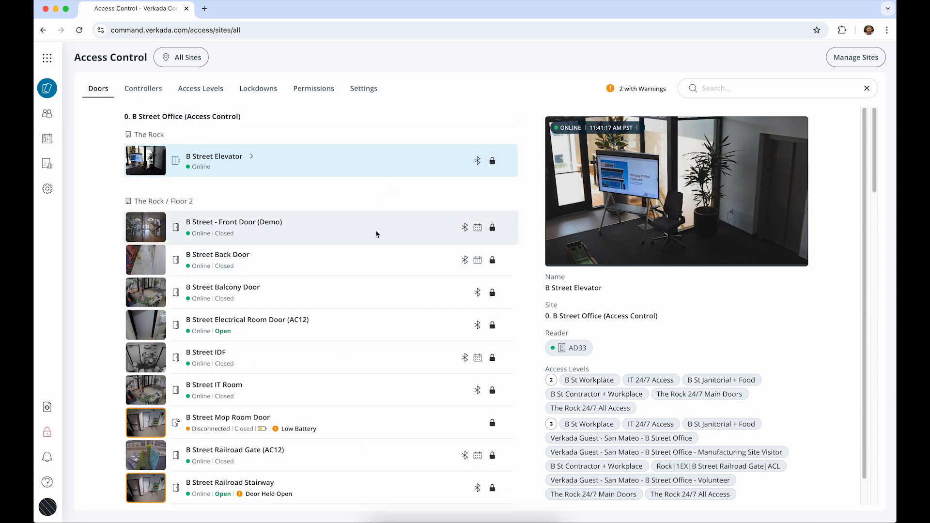
click(237, 259)
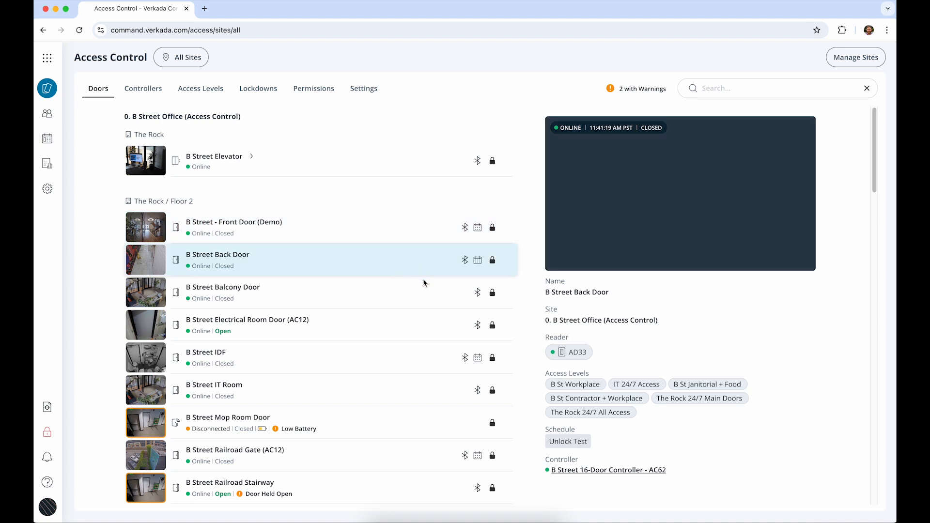
click(222, 292)
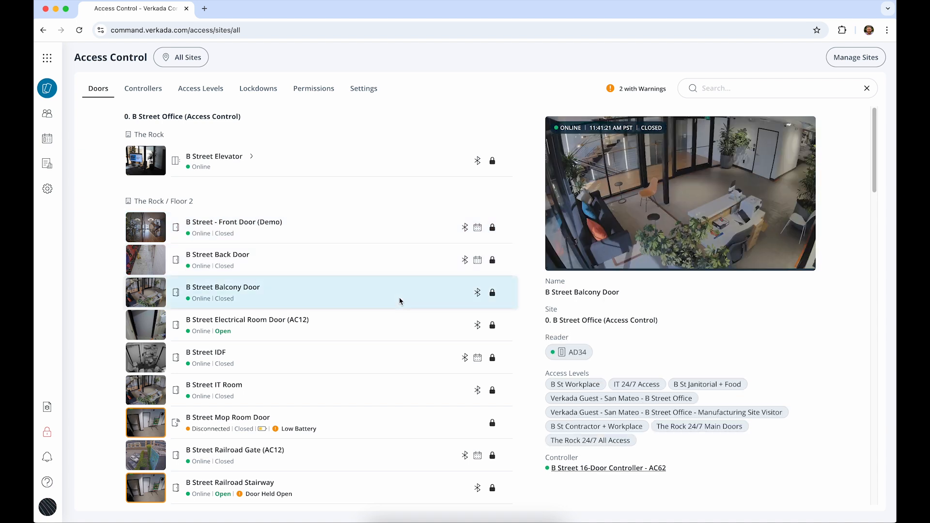
click(247, 325)
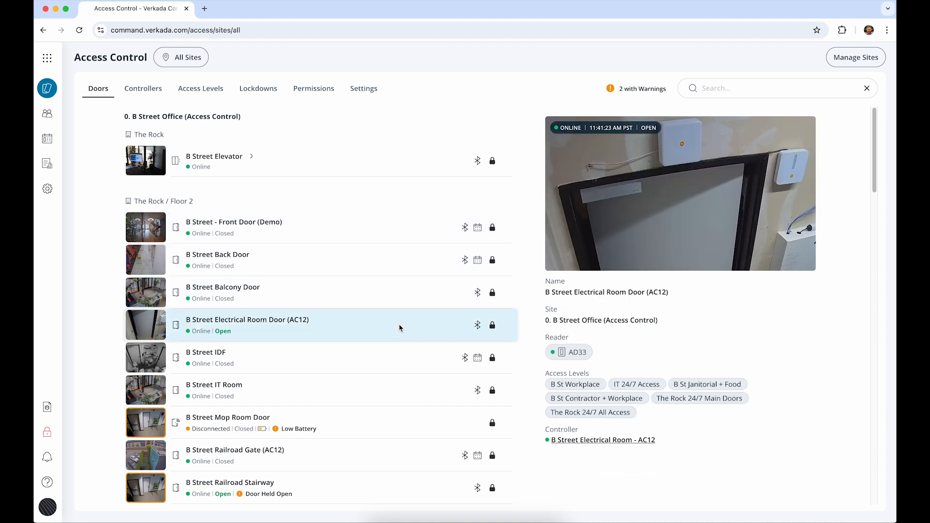
mouse_move(395, 259)
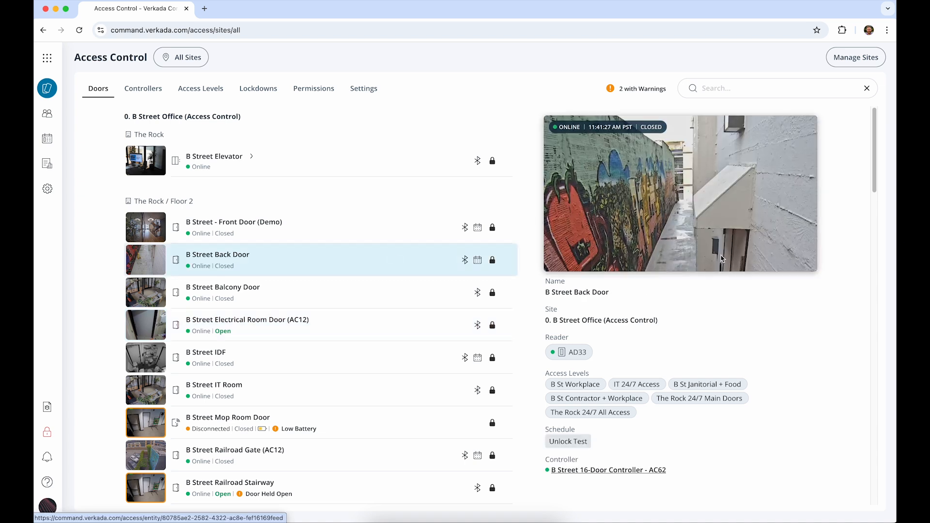
Open the B Street Back Door's events page and scroll through its recent events.
click(218, 255)
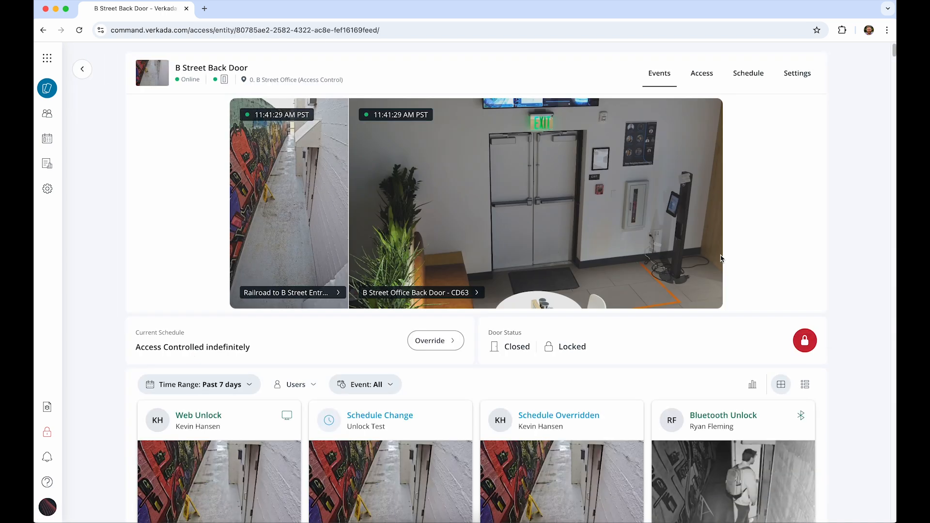
mouse_move(780, 258)
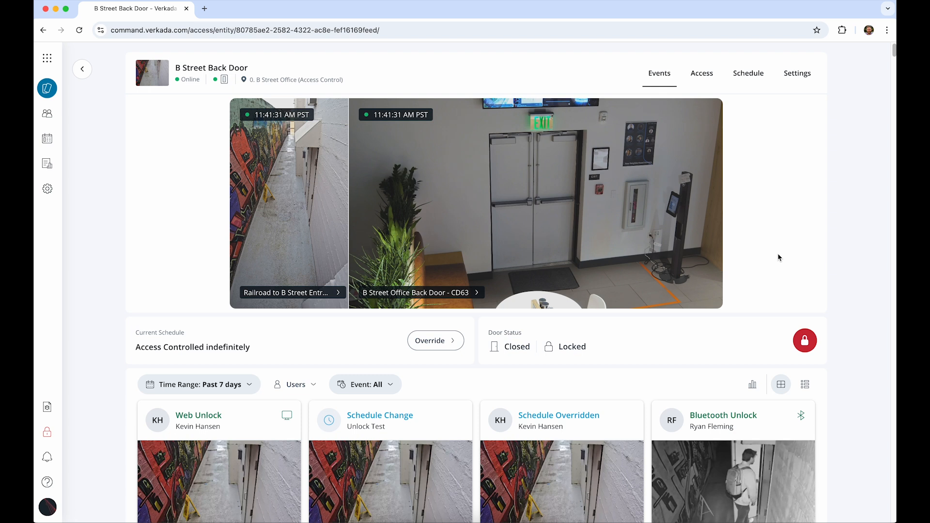
mouse_move(306, 219)
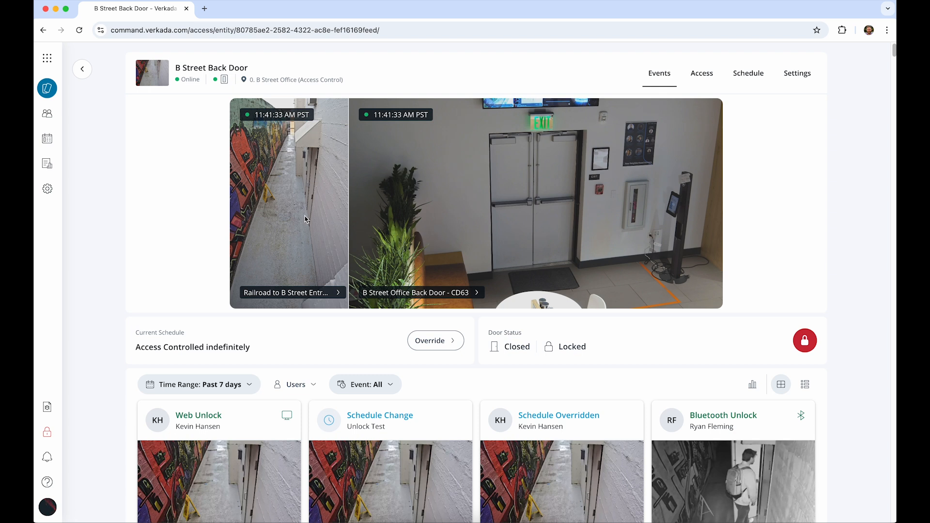
mouse_move(450, 299)
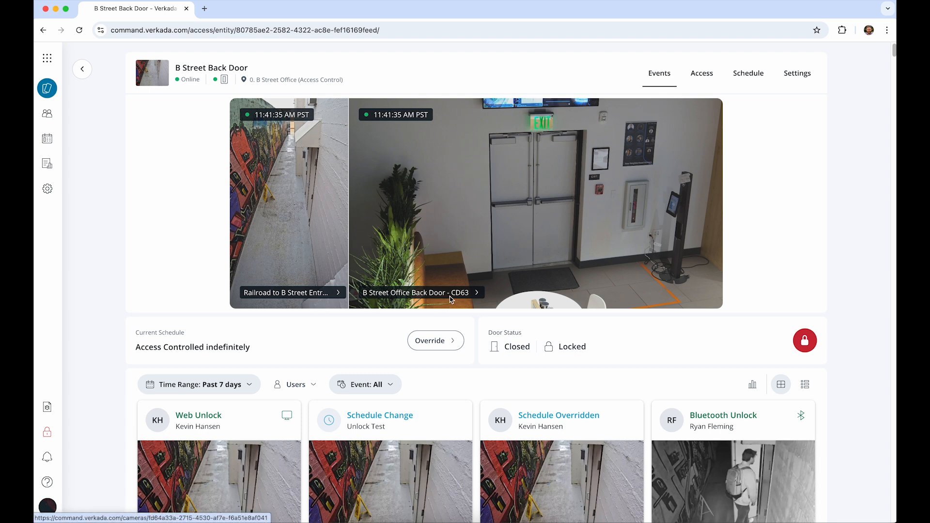
mouse_move(745, 314)
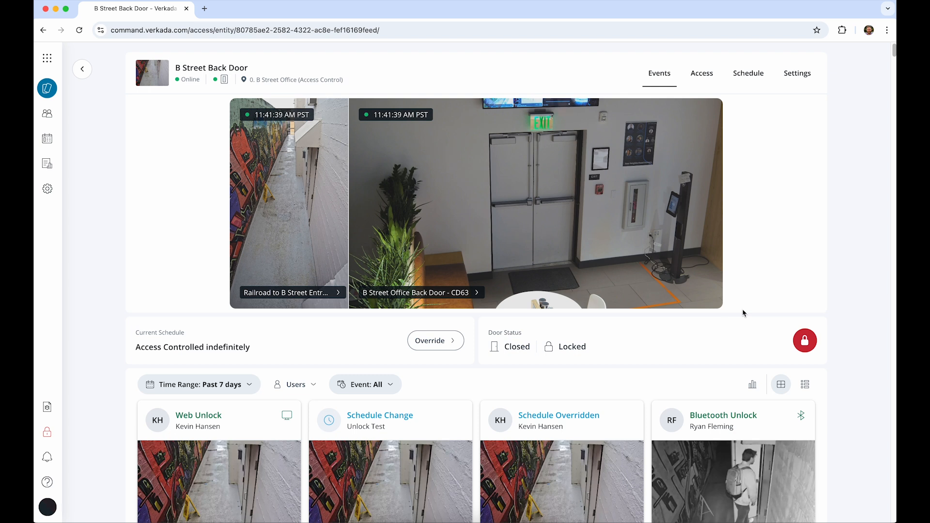
scroll(down, 3)
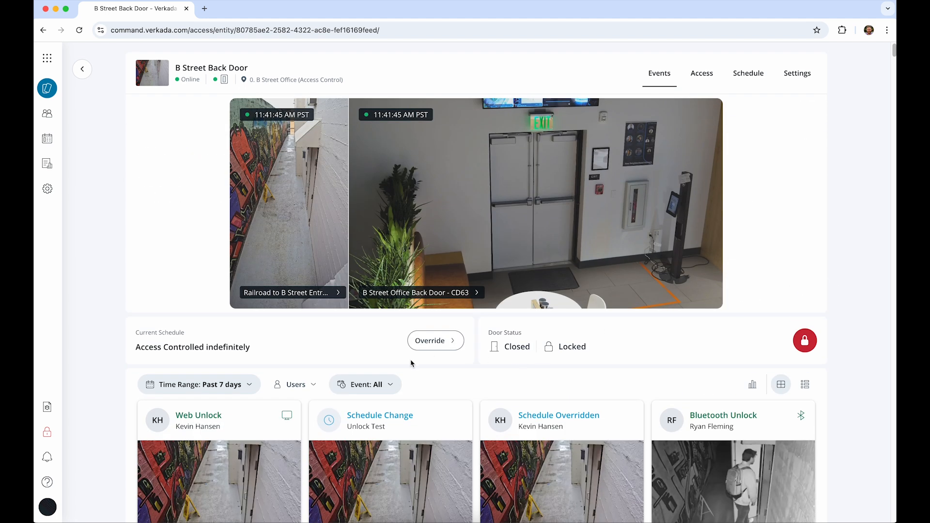
mouse_move(514, 374)
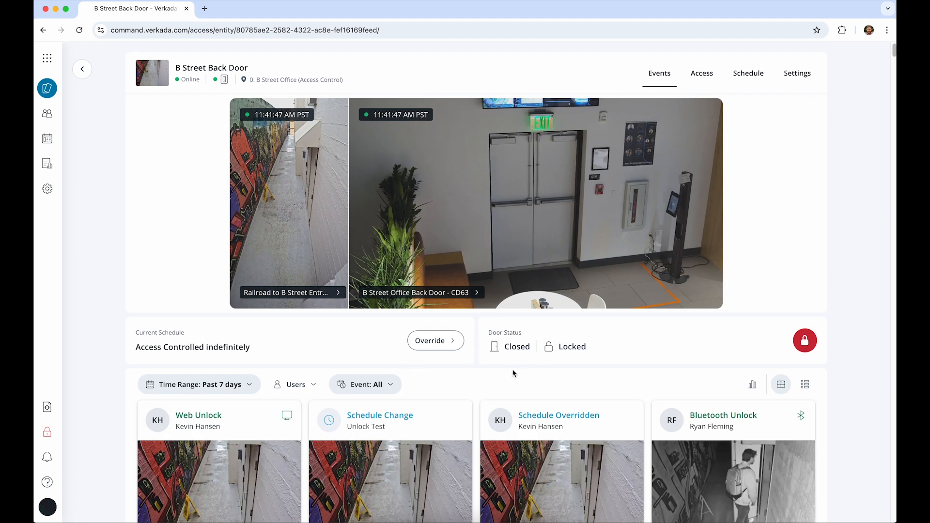
mouse_move(568, 359)
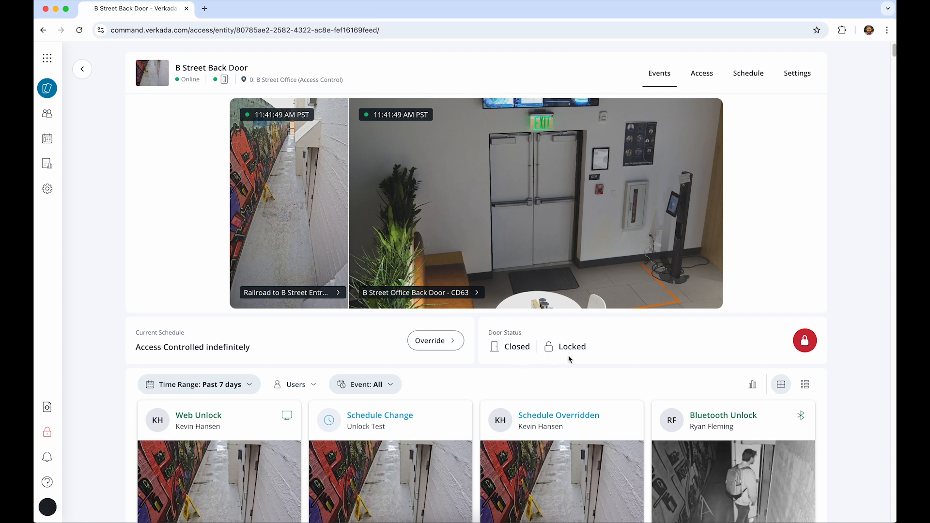
mouse_move(567, 360)
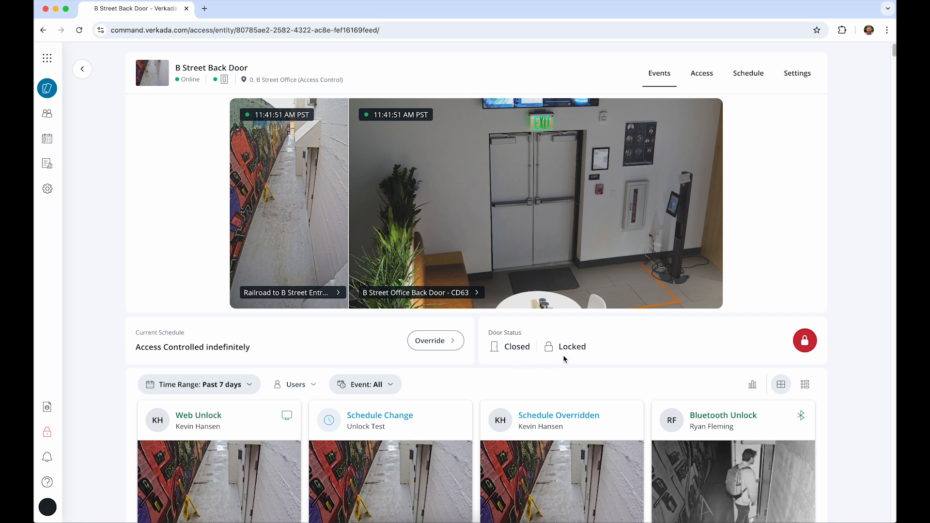
click(429, 341)
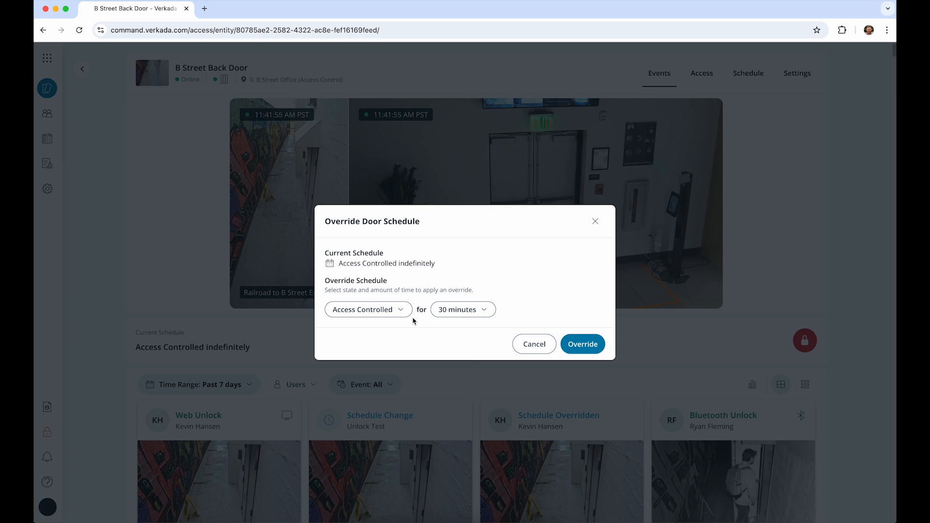
click(368, 309)
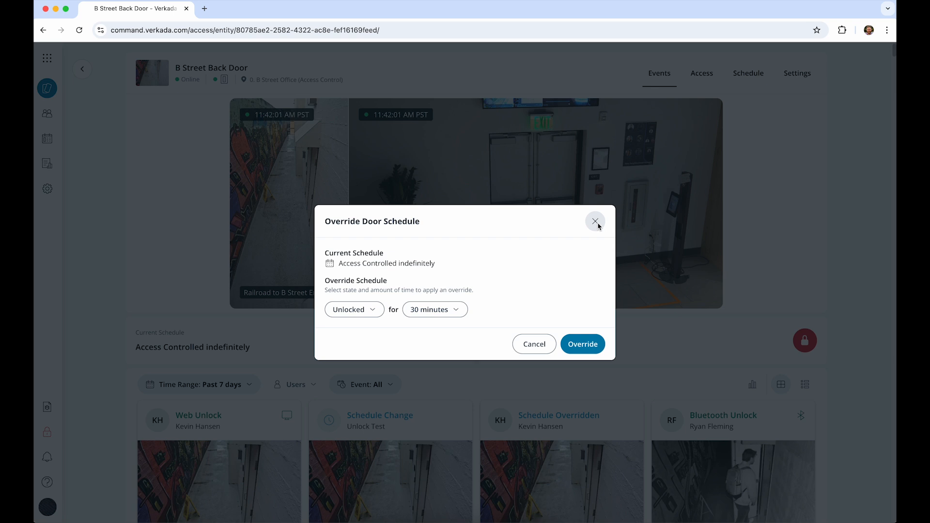
click(595, 221)
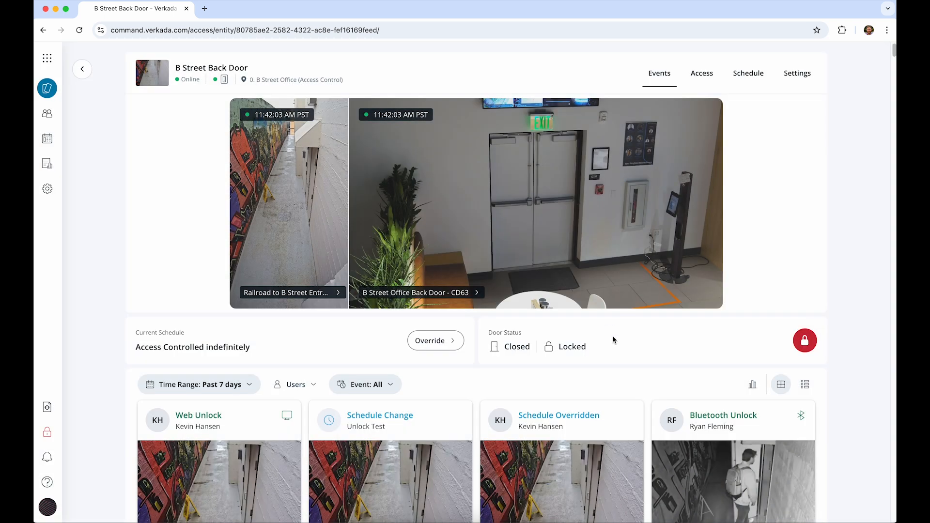
Remotely unlock the B Street Back Door, then review an event's footage and Archive Clip.
click(804, 340)
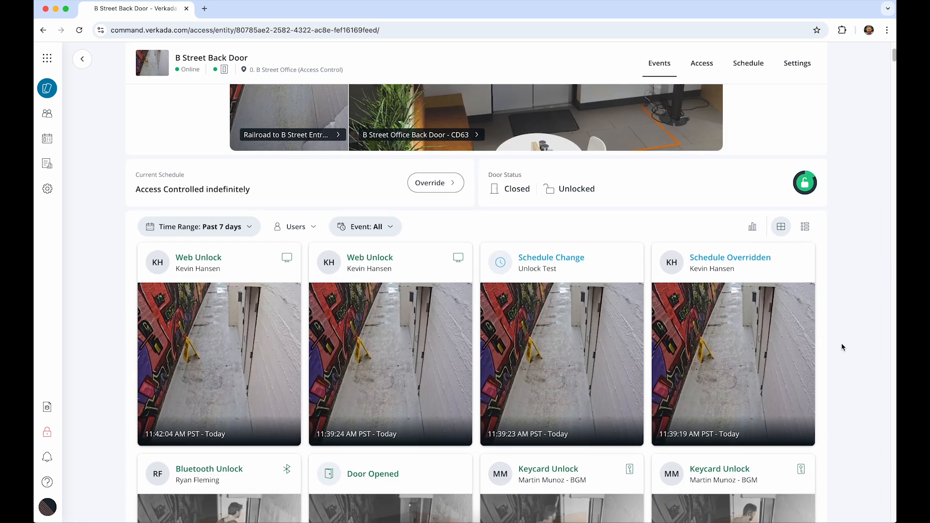
scroll(down, 3)
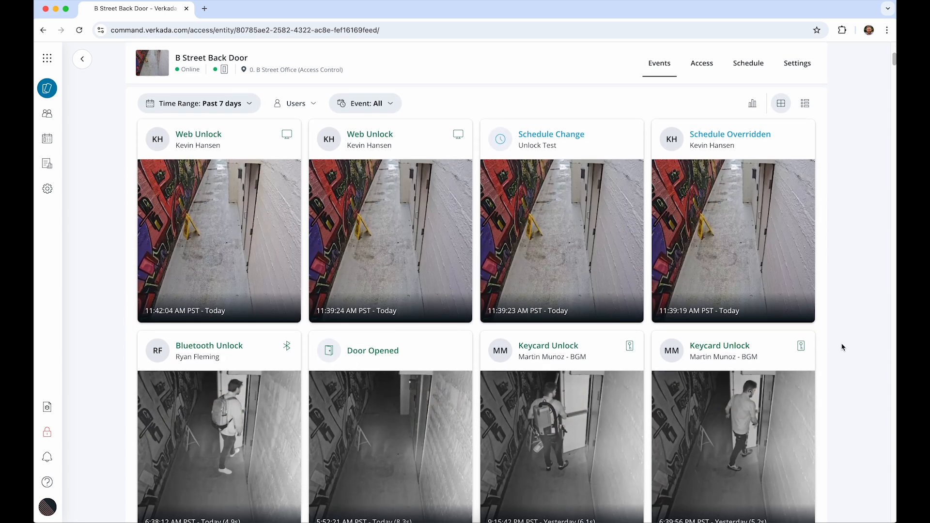
scroll(down, 3)
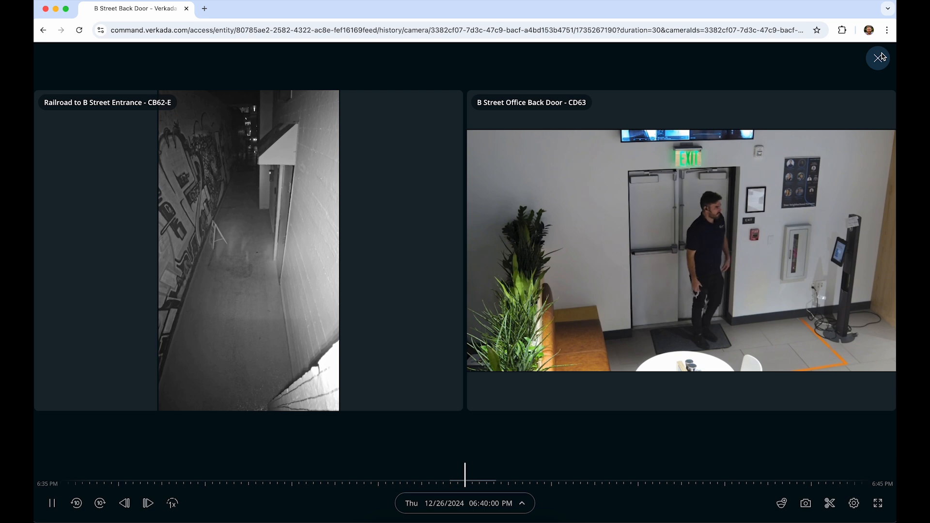
click(829, 503)
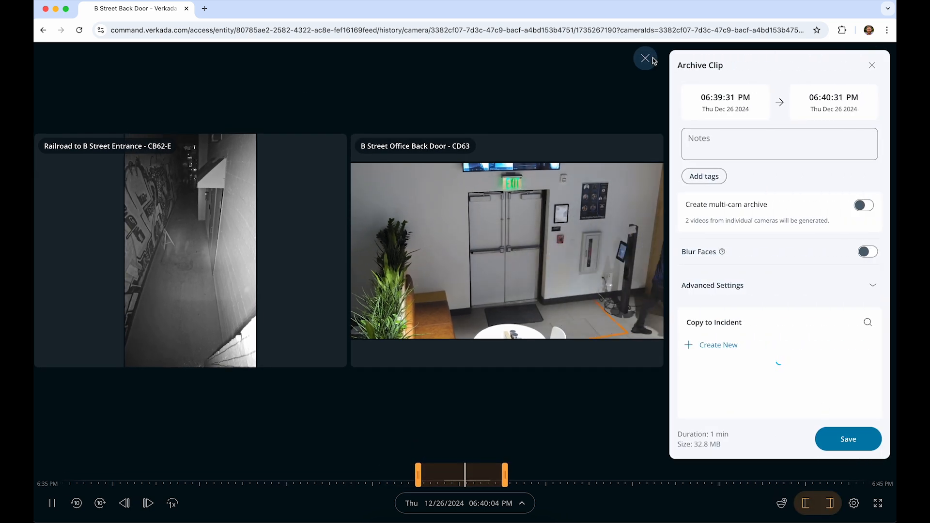
click(646, 59)
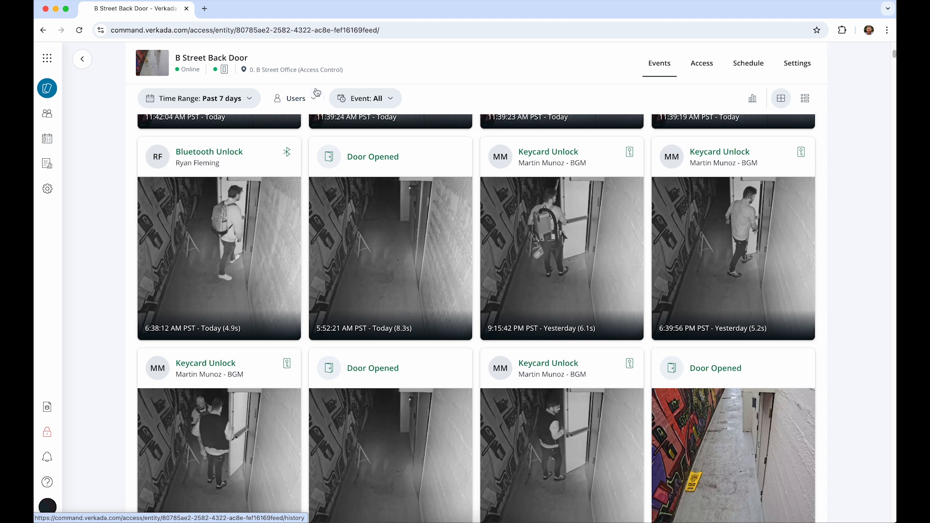
Filter door events to Door Held Open over the past 30 days, then open Access Reports.
click(364, 98)
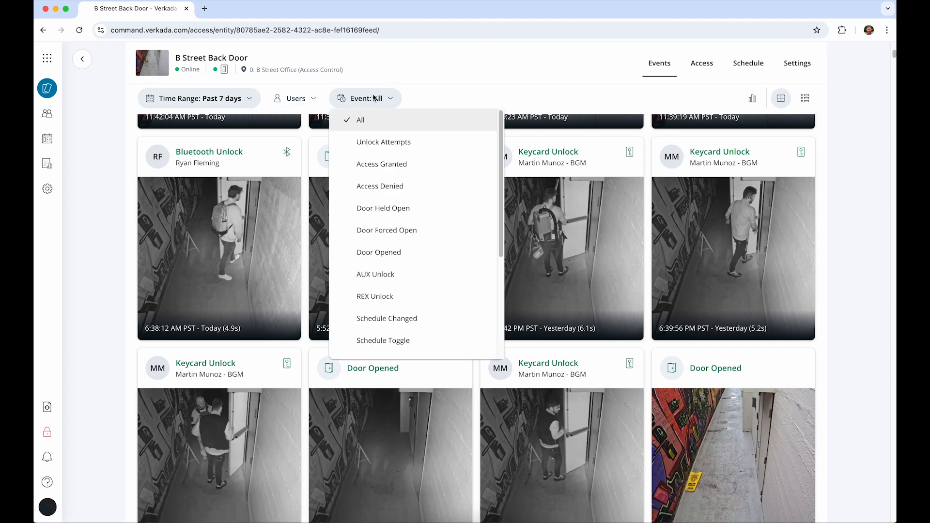
mouse_move(387, 230)
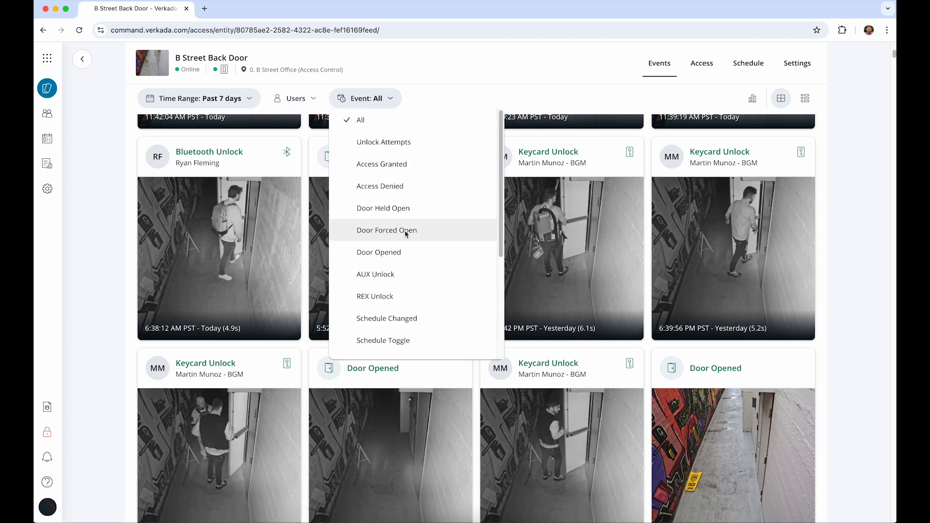
mouse_move(420, 224)
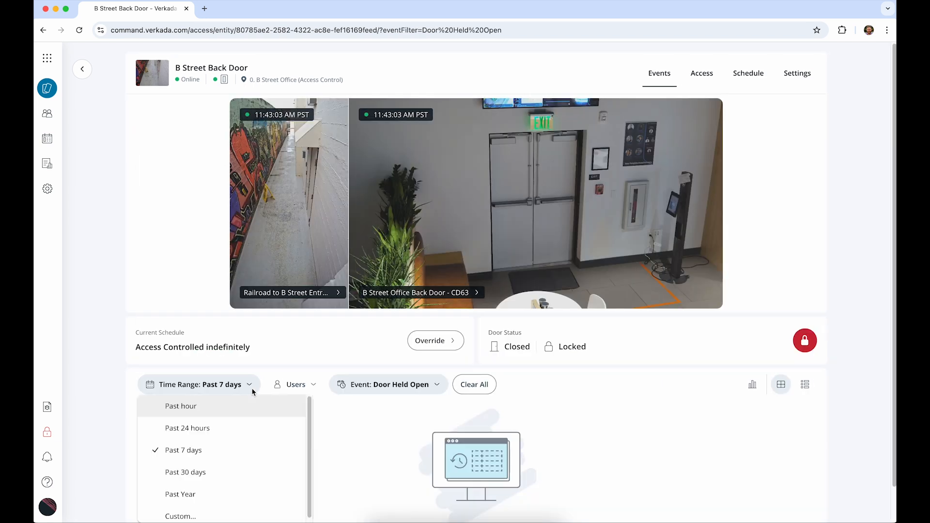
click(185, 471)
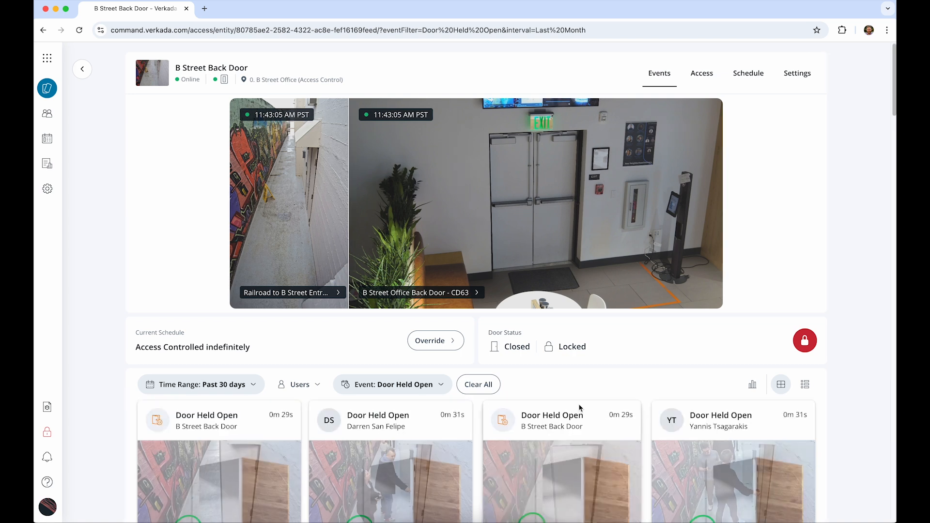
scroll(down, 3)
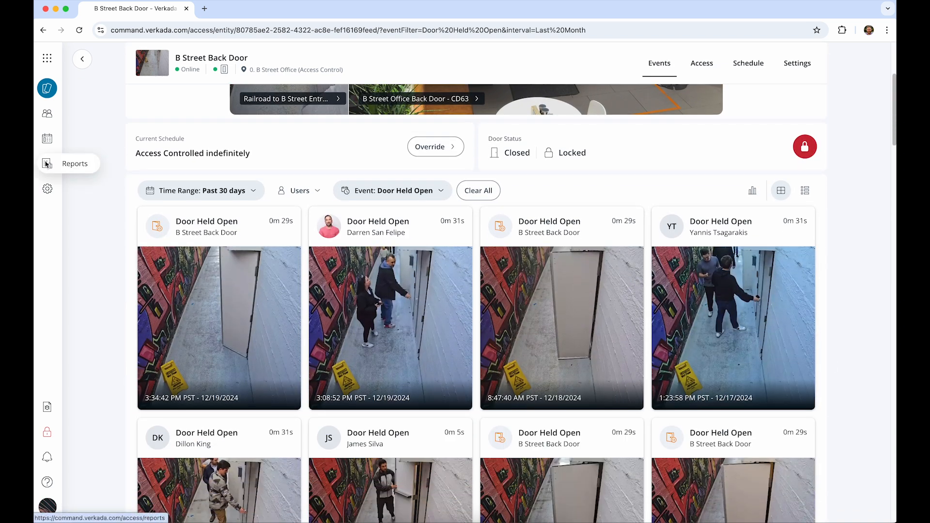
click(47, 164)
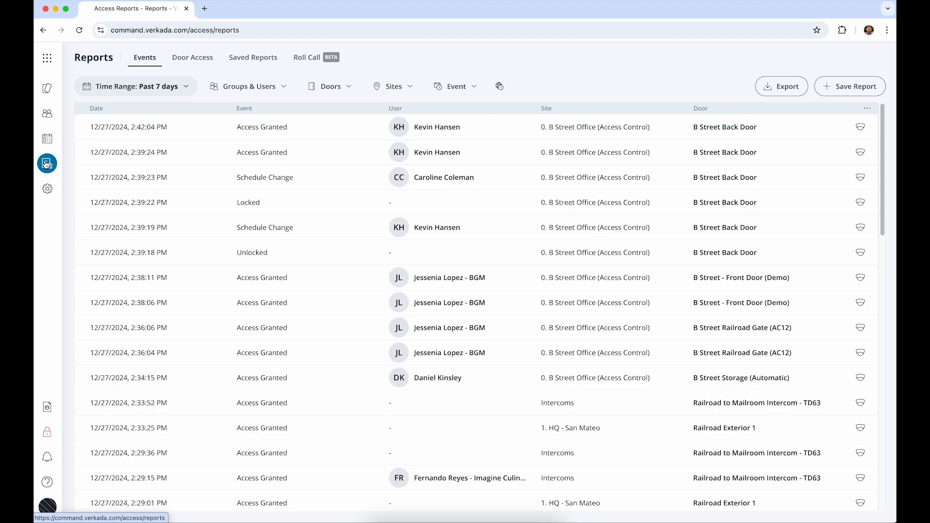